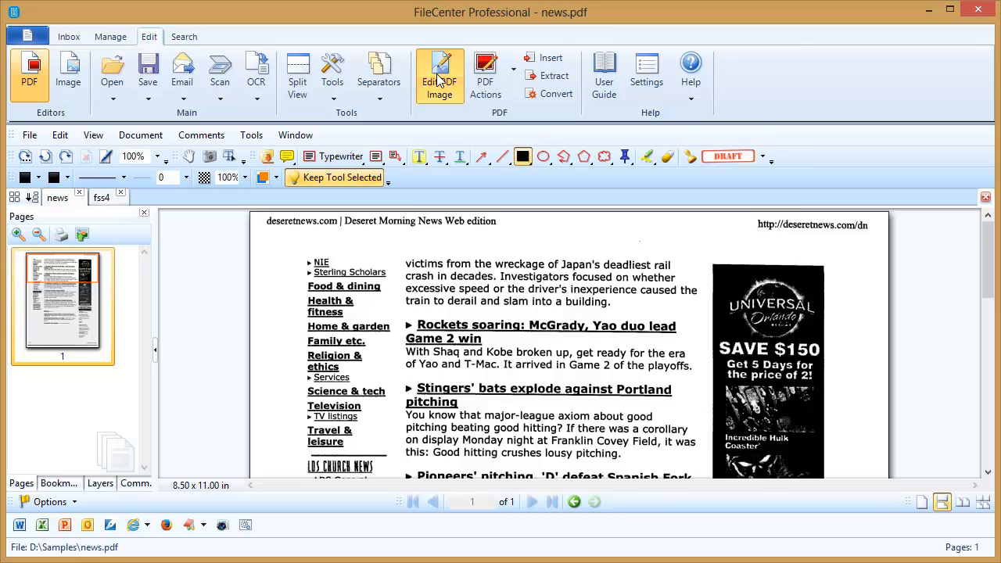
- Open news.pdf in the Image Editor with Edit PDF Image
left_click(439, 74)
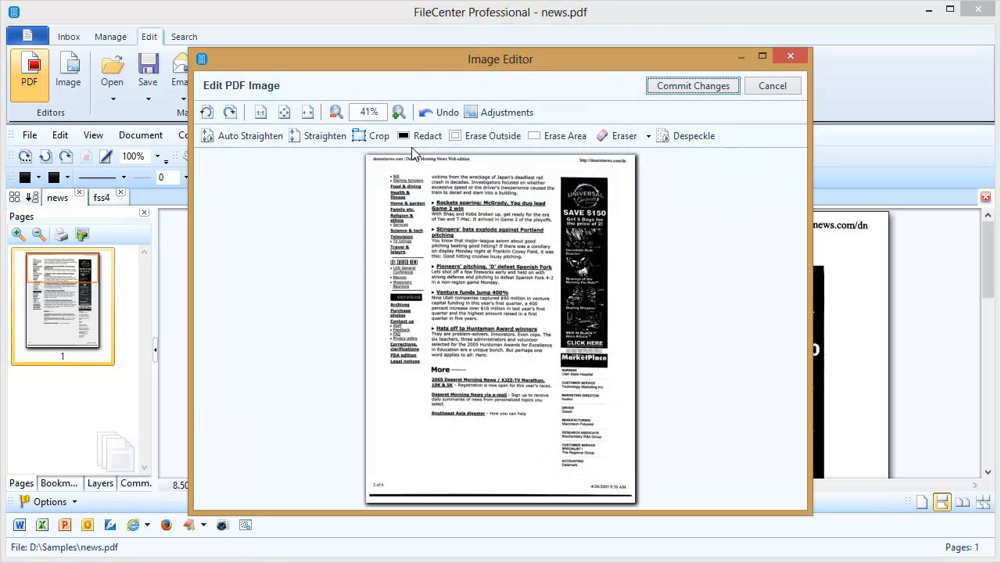
mouse_move(416, 141)
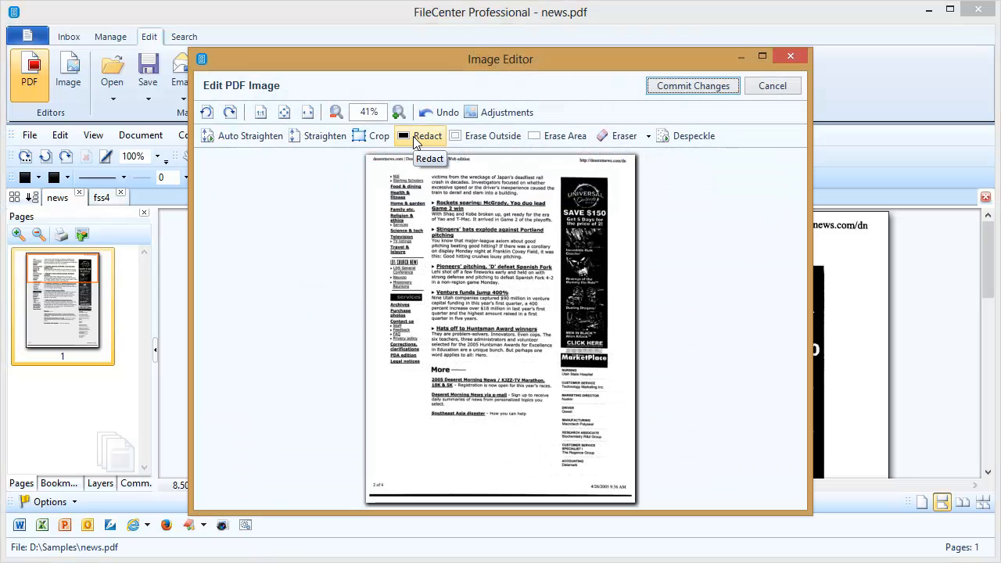
- Redact the web edition header and advertisement column on the news page, then commit
left_click(428, 136)
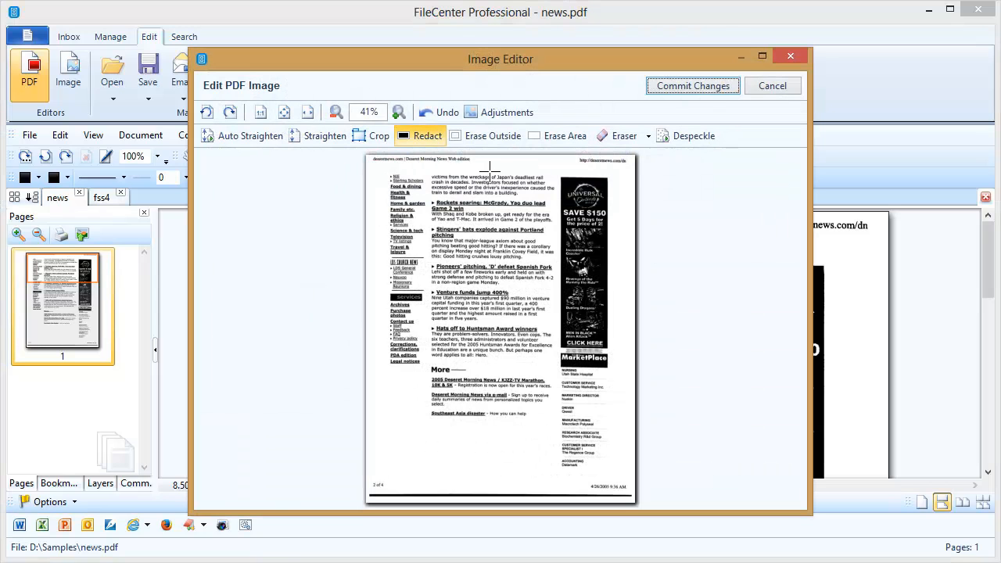
left_click_drag(391, 160, 481, 169)
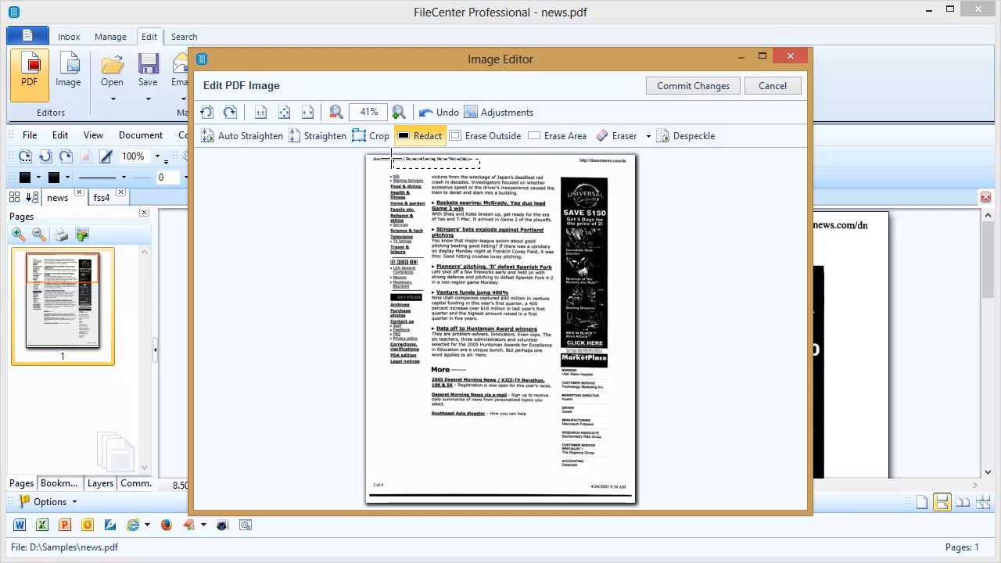
left_click_drag(390, 156, 481, 165)
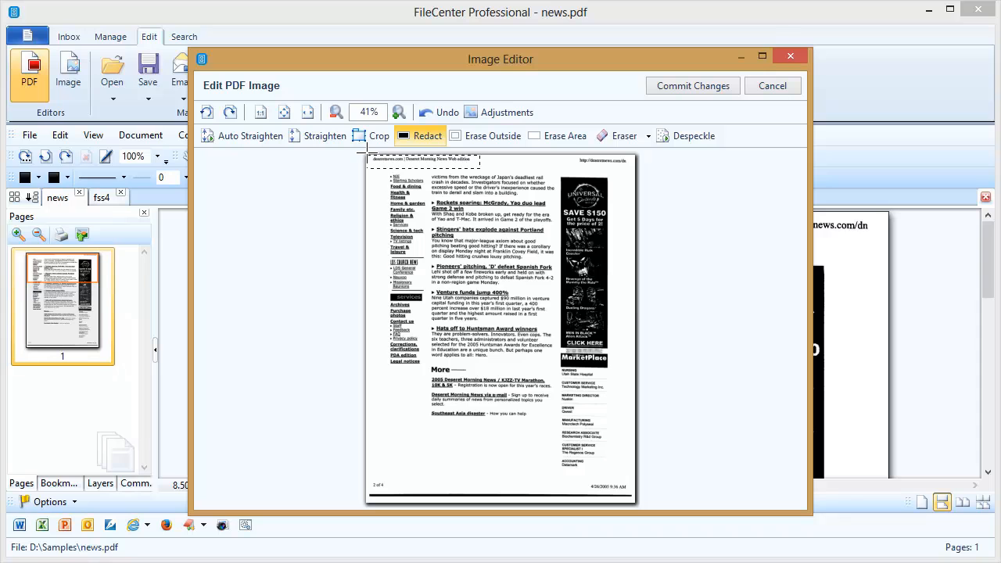
left_click_drag(367, 153, 481, 169)
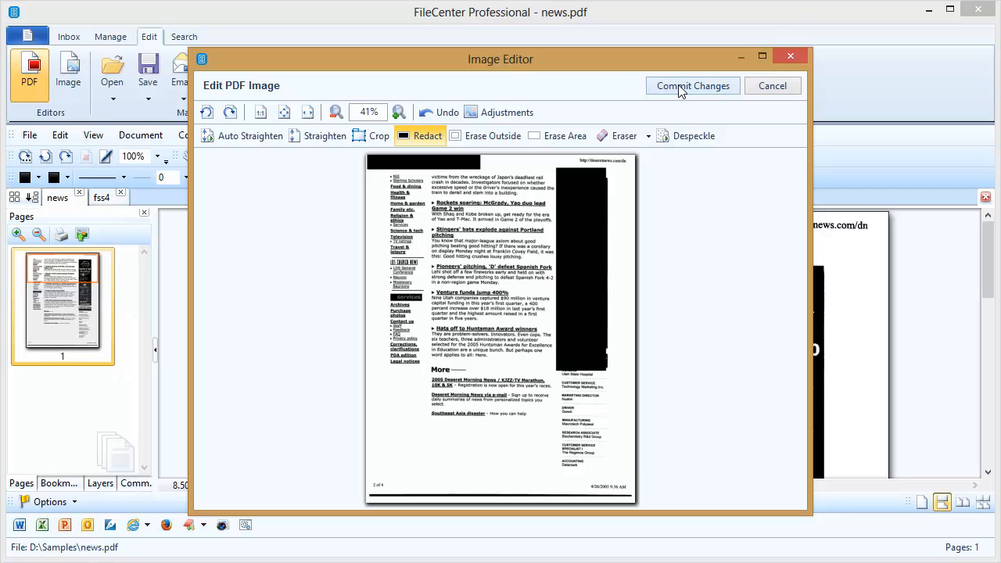
left_click(693, 85)
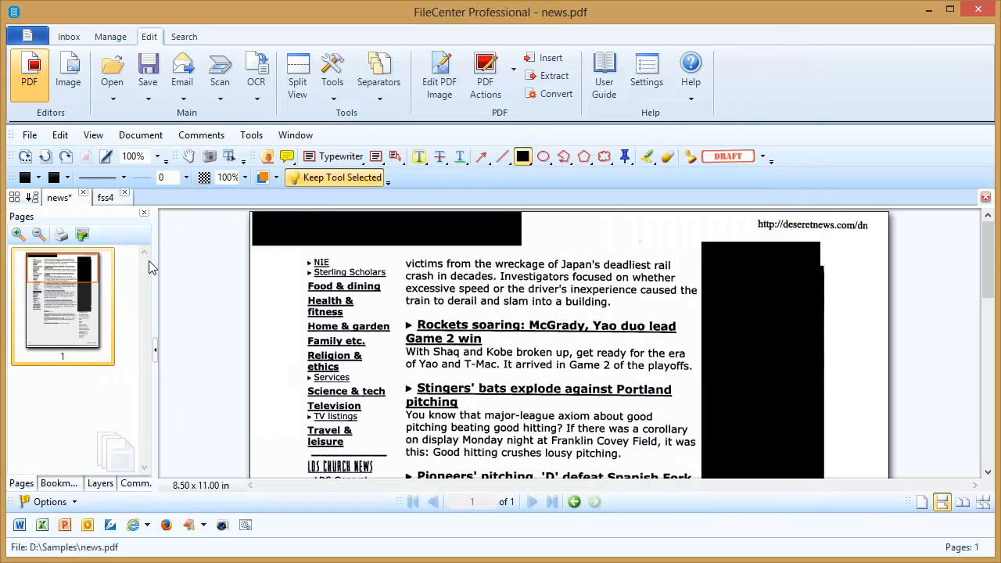
- Switch to fss4.pdf, attempt Edit PDF Image, and dismiss the Cannot Edit Image message
left_click(105, 197)
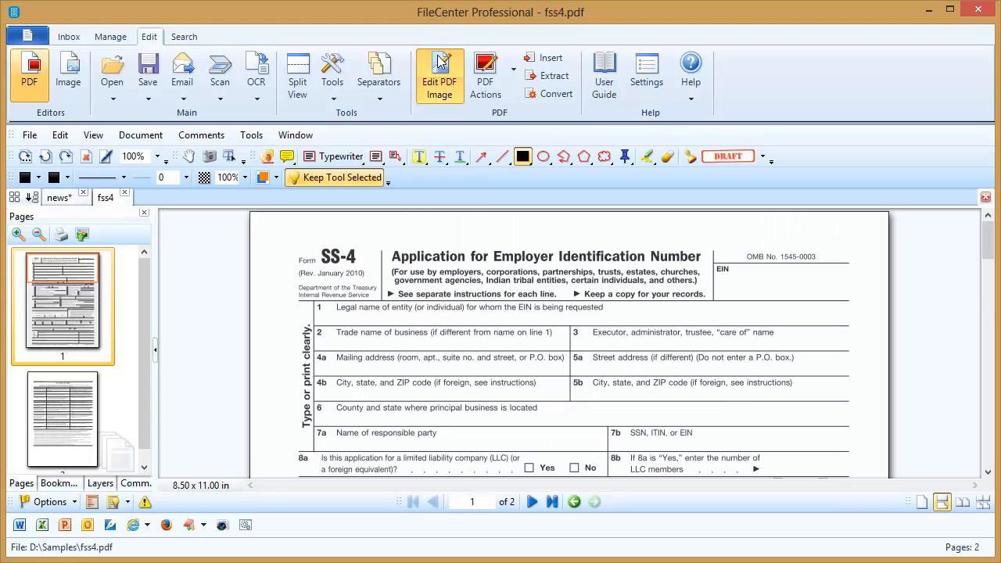
left_click(439, 74)
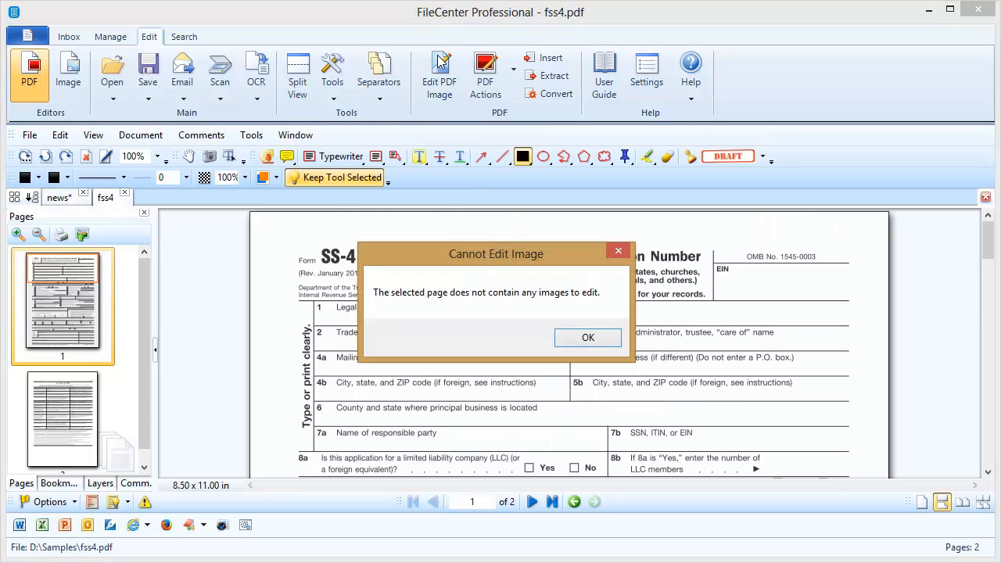
mouse_move(439, 61)
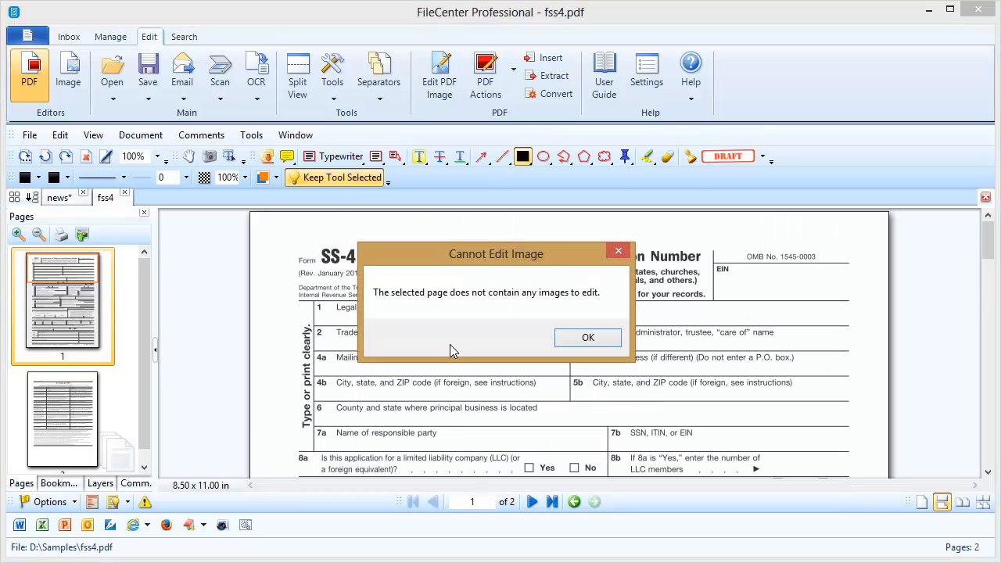
left_click(587, 337)
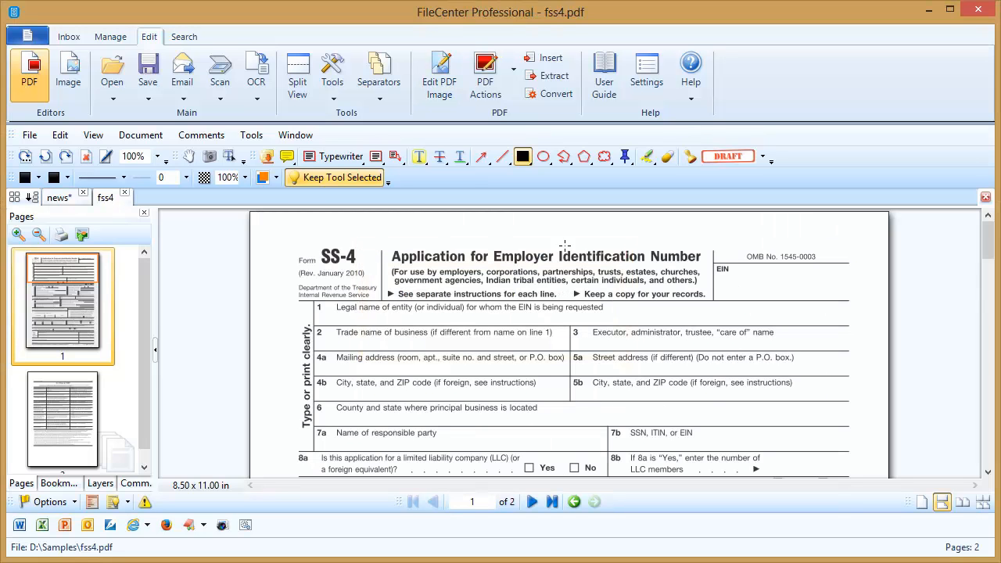
mouse_move(542, 209)
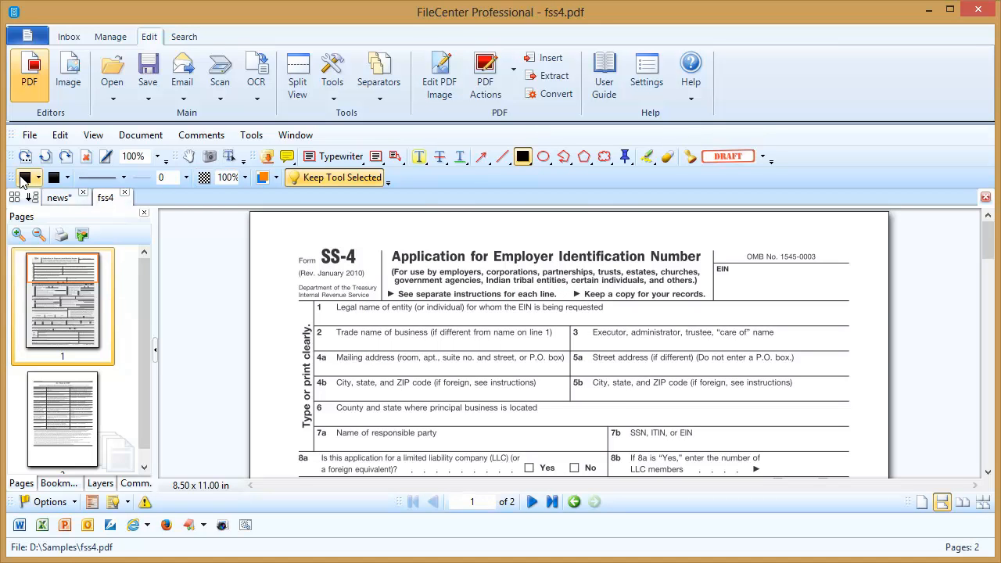
left_click(33, 178)
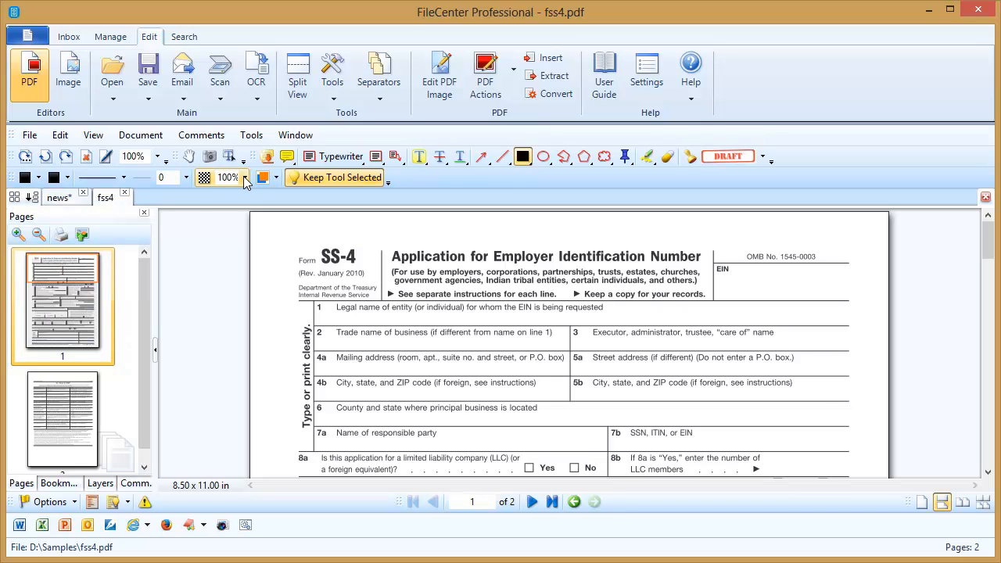
left_click(246, 177)
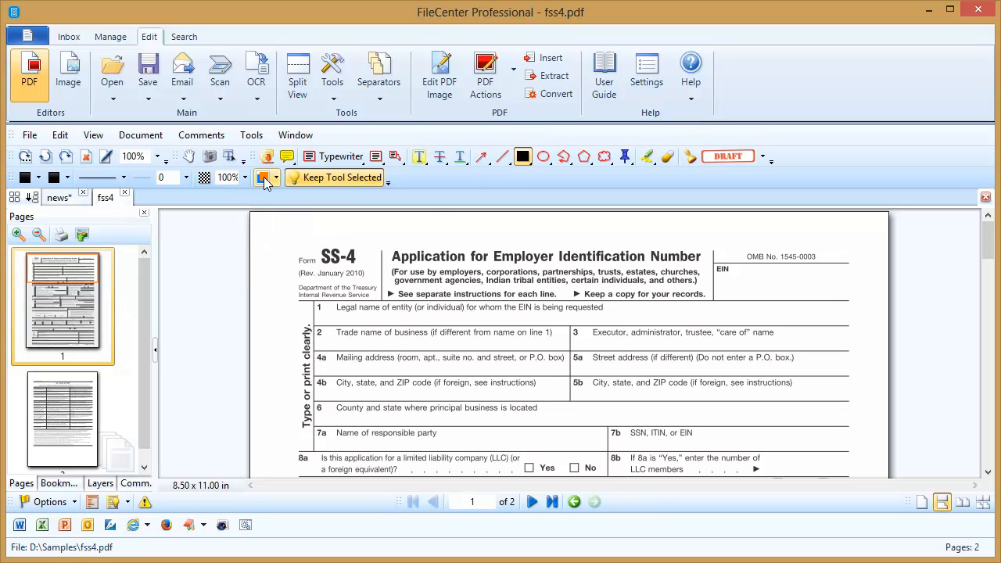
left_click(275, 177)
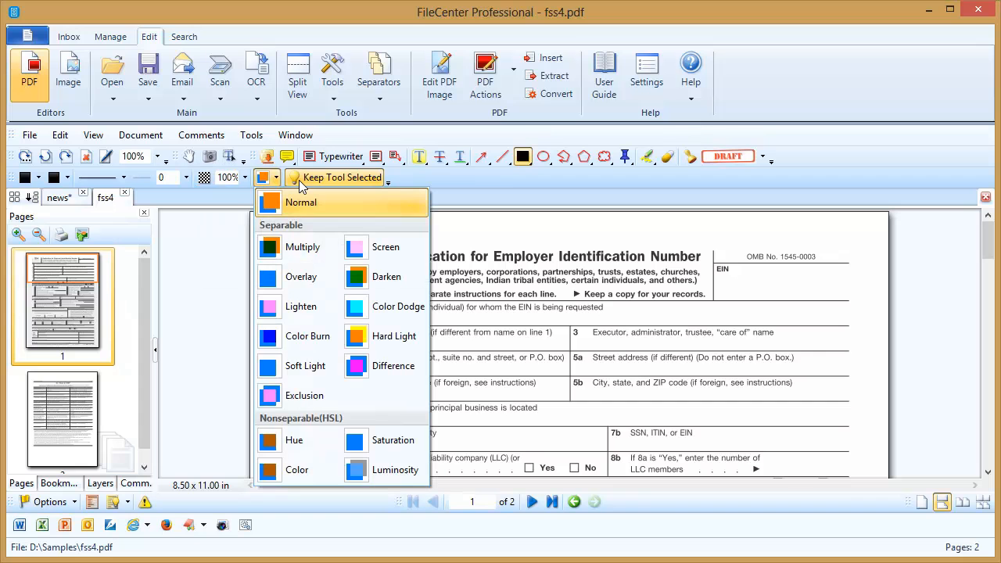
mouse_move(487, 188)
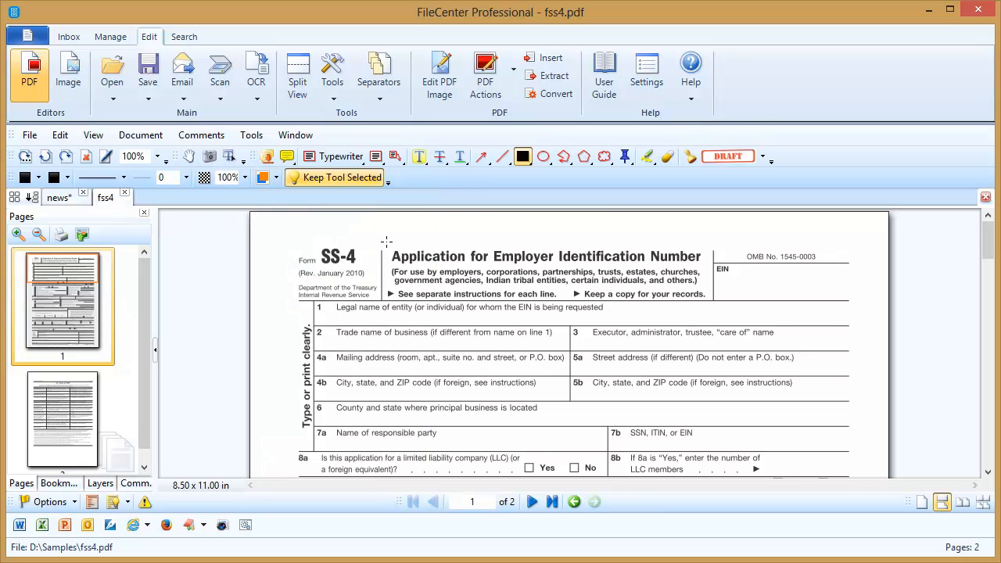
- Draw a filled black rectangle over the SS-4 form title and instruction lines
double_click(427, 257)
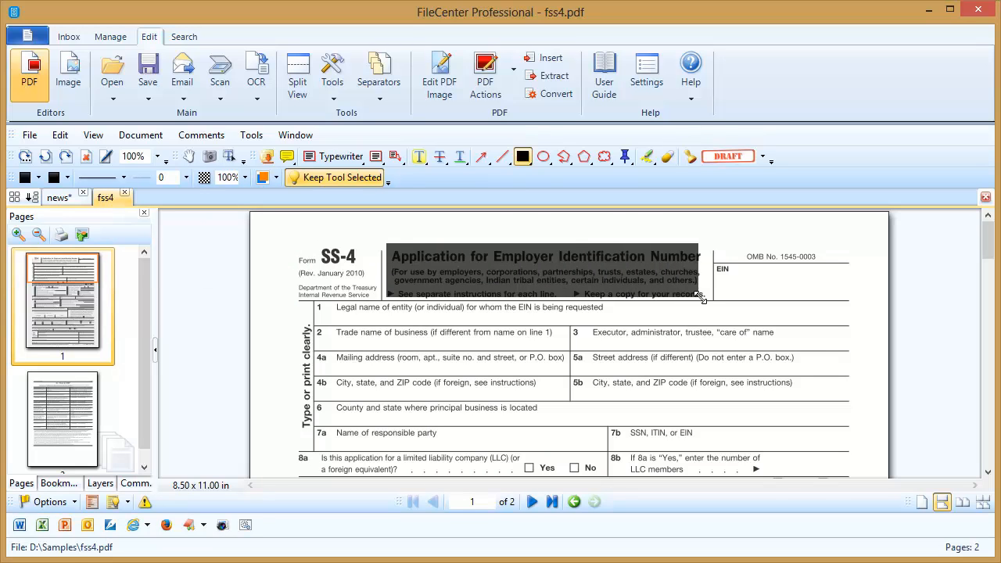
left_click_drag(387, 244, 708, 305)
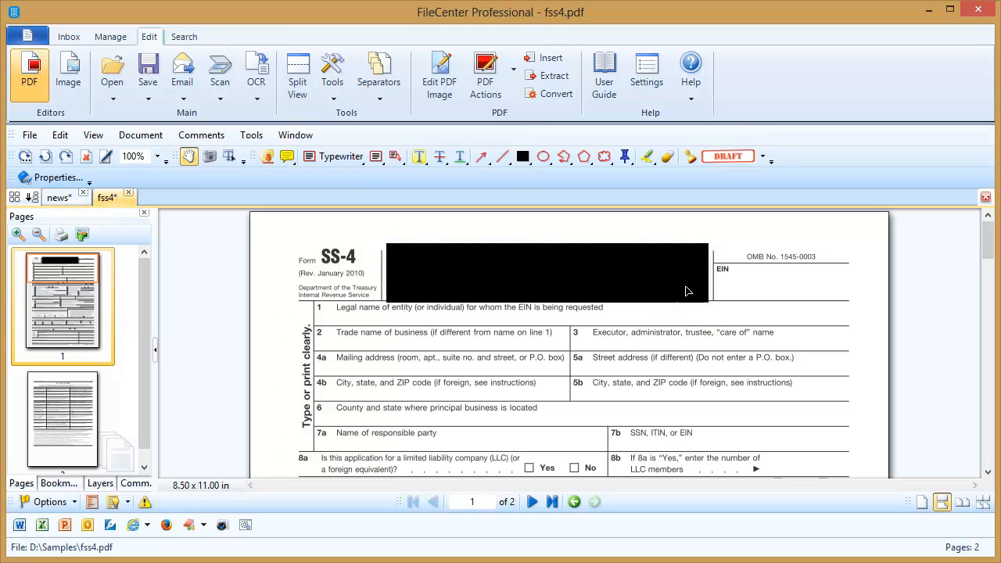
mouse_move(644, 279)
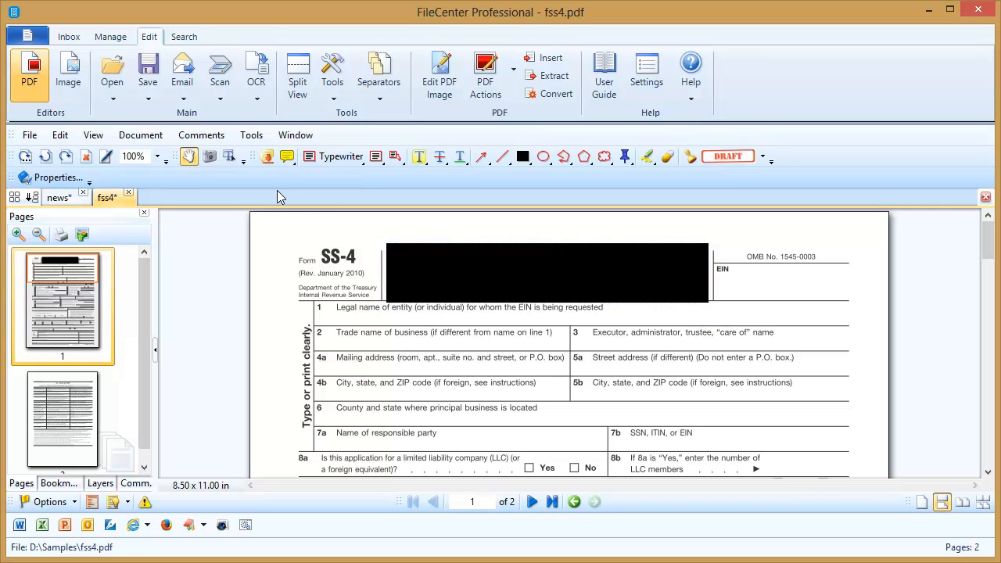
mouse_move(268, 157)
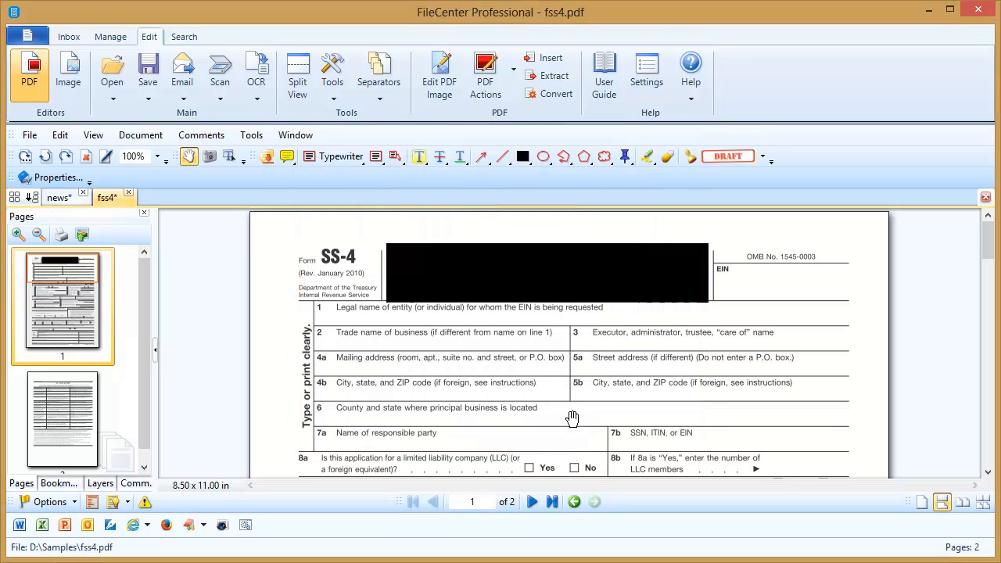
mouse_move(500, 268)
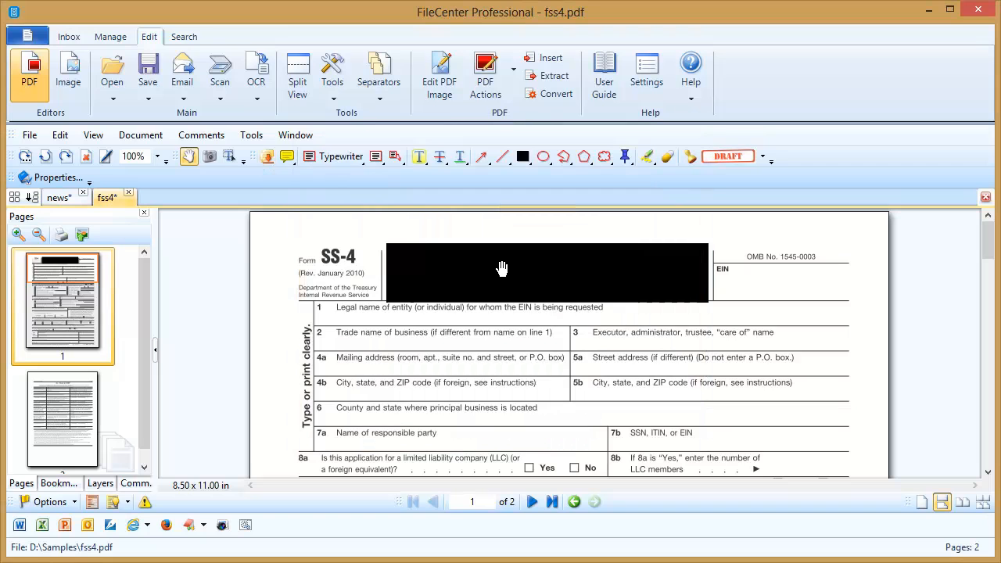